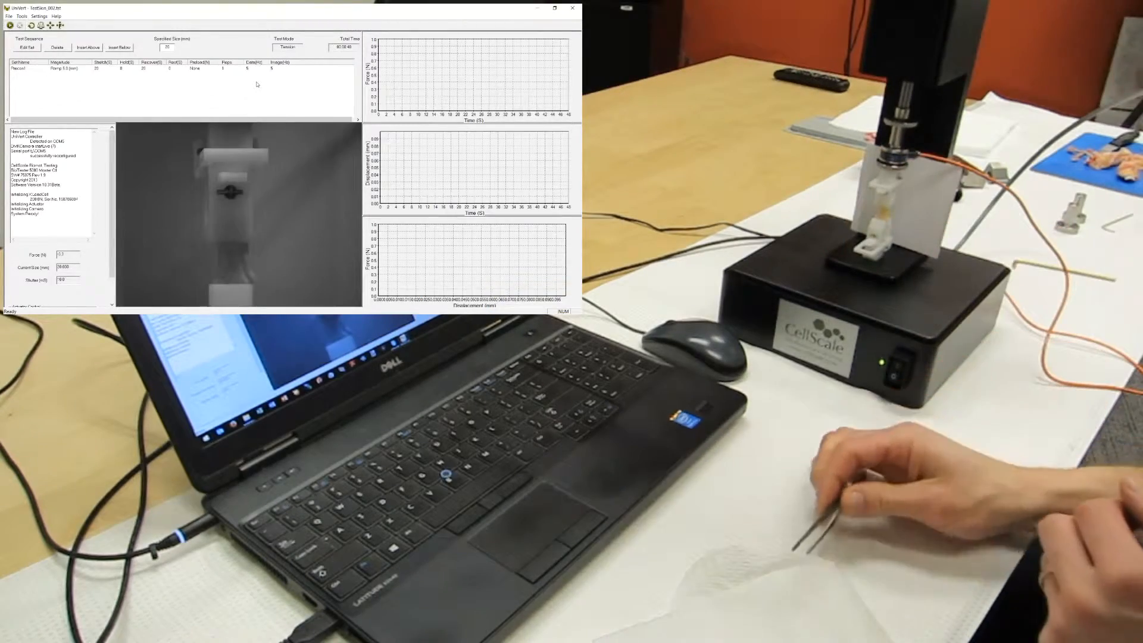
Execute the Precon1 5.0 mm ramp tension test on the skin sample and record all three plots.
click(556, 8)
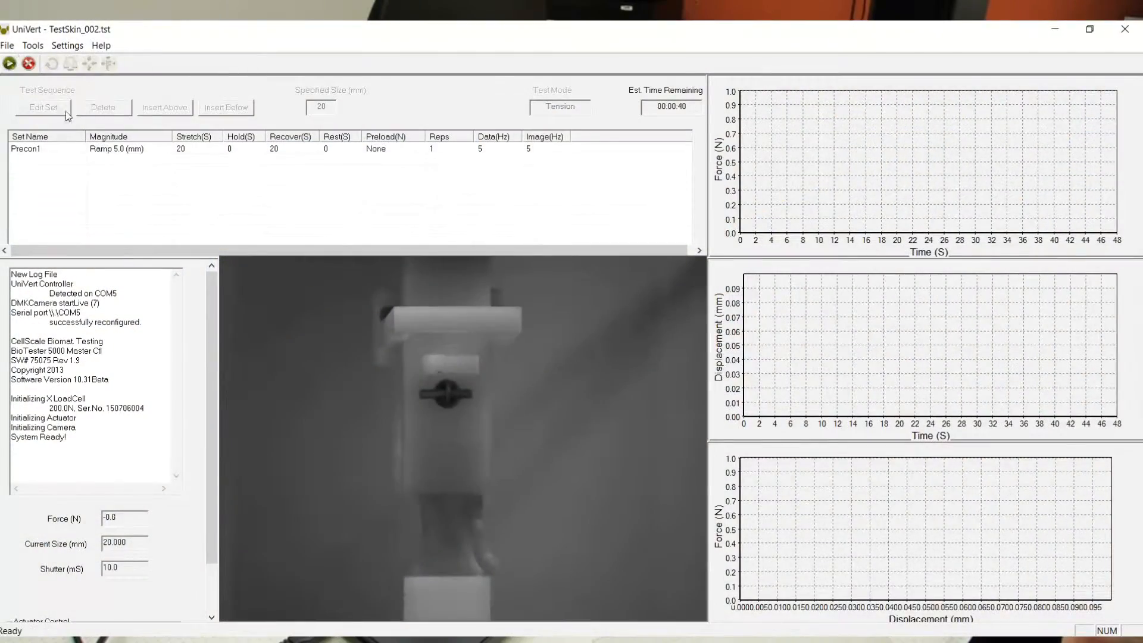
click(9, 63)
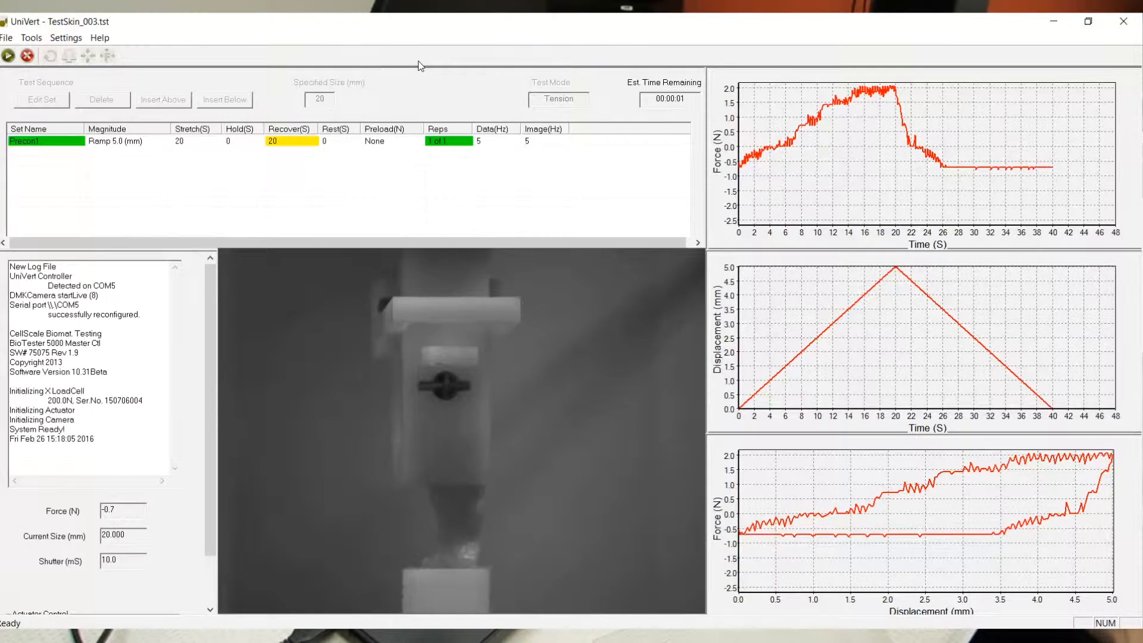
click(6, 37)
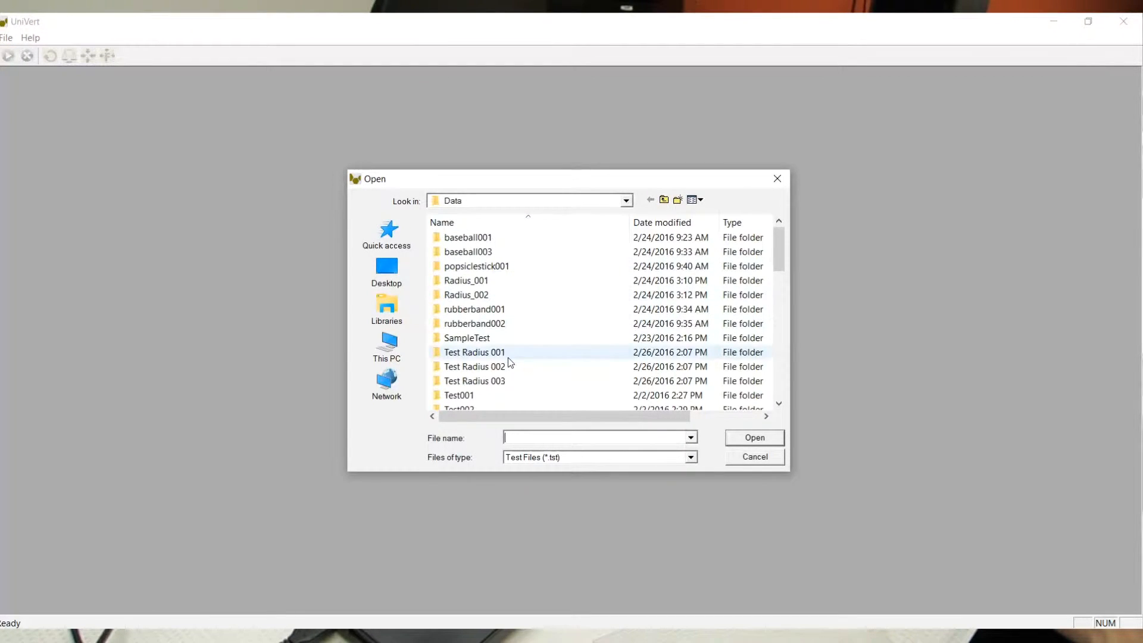
Open the TestSkin_001.tst recording from its data folder for image review.
click(474, 352)
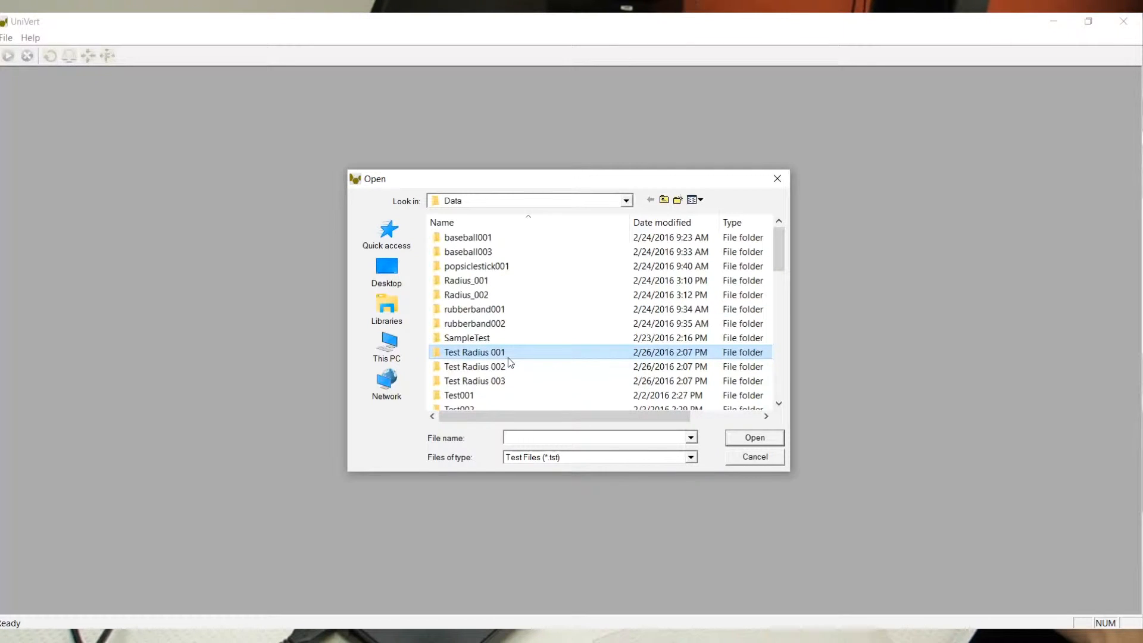
scroll(down, 3)
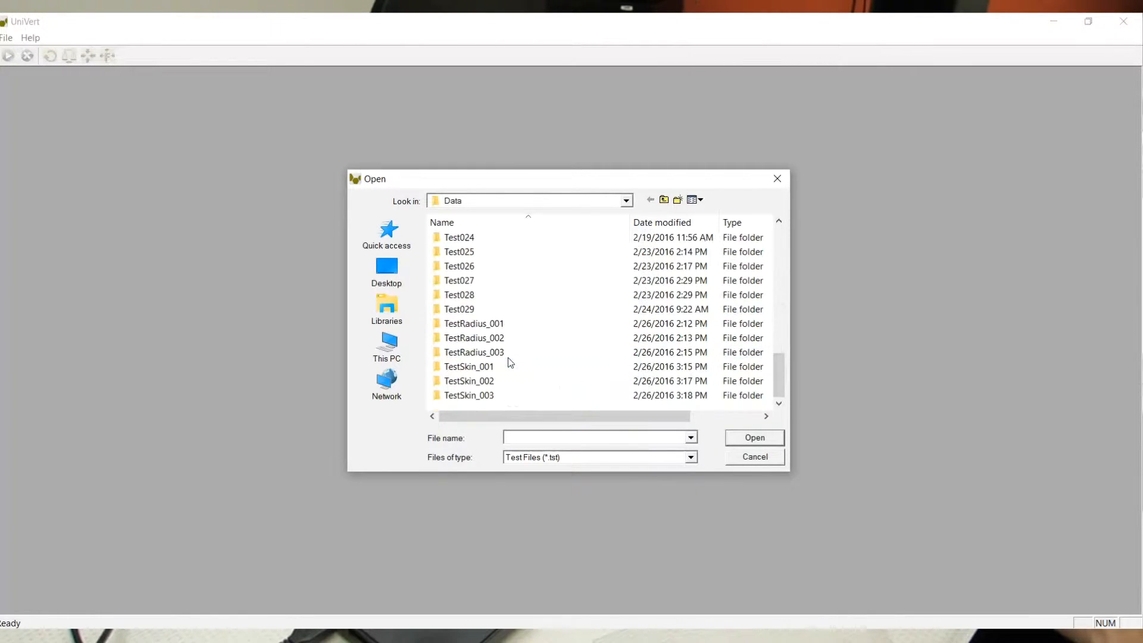
double_click(469, 365)
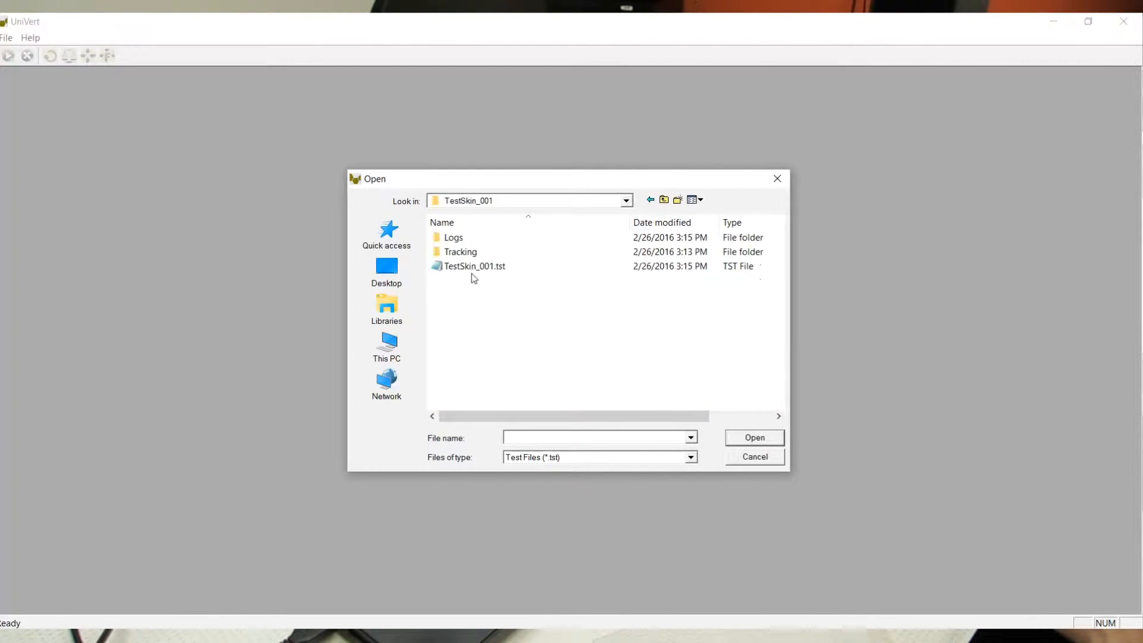
double_click(475, 265)
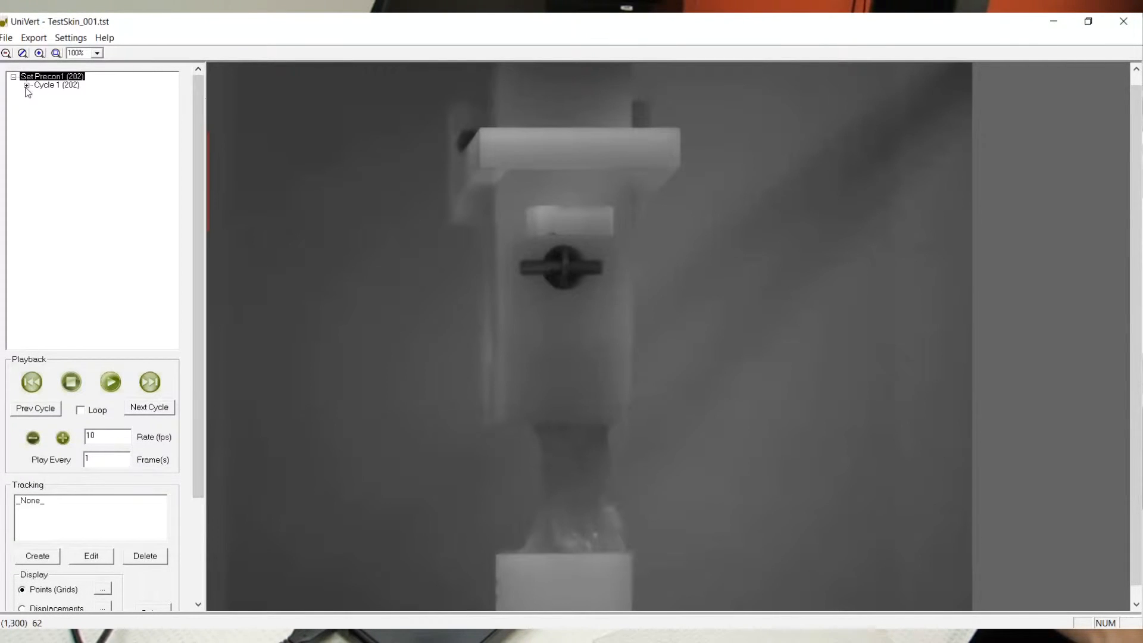
Expand Cycle 1 and play back its images every 5th frame, looping, replaying the sequence.
click(27, 85)
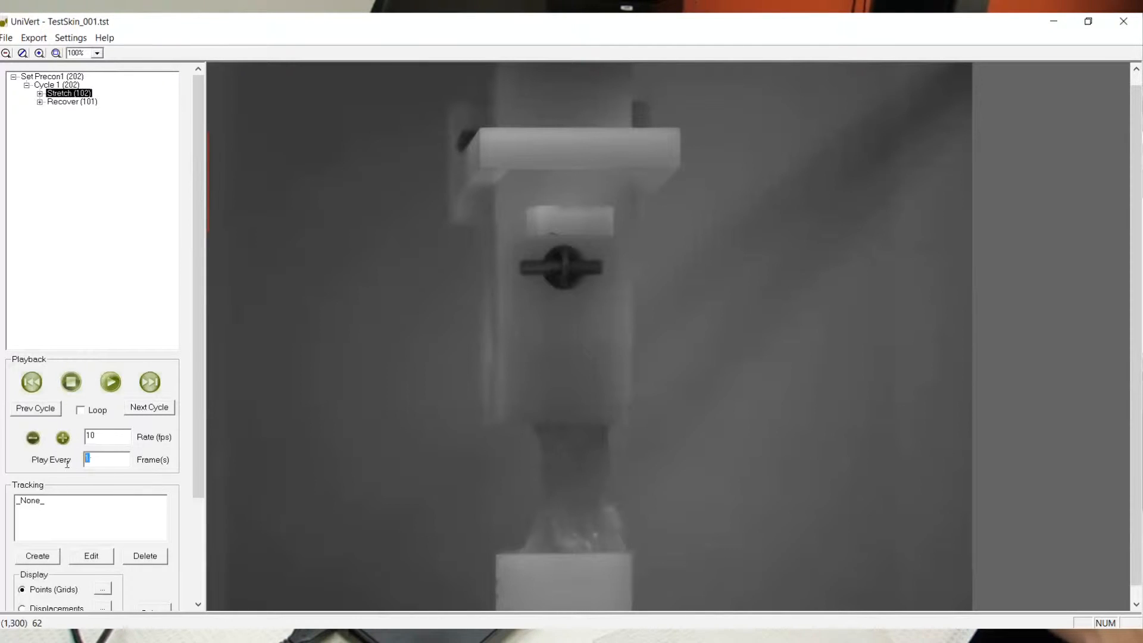
text(5)
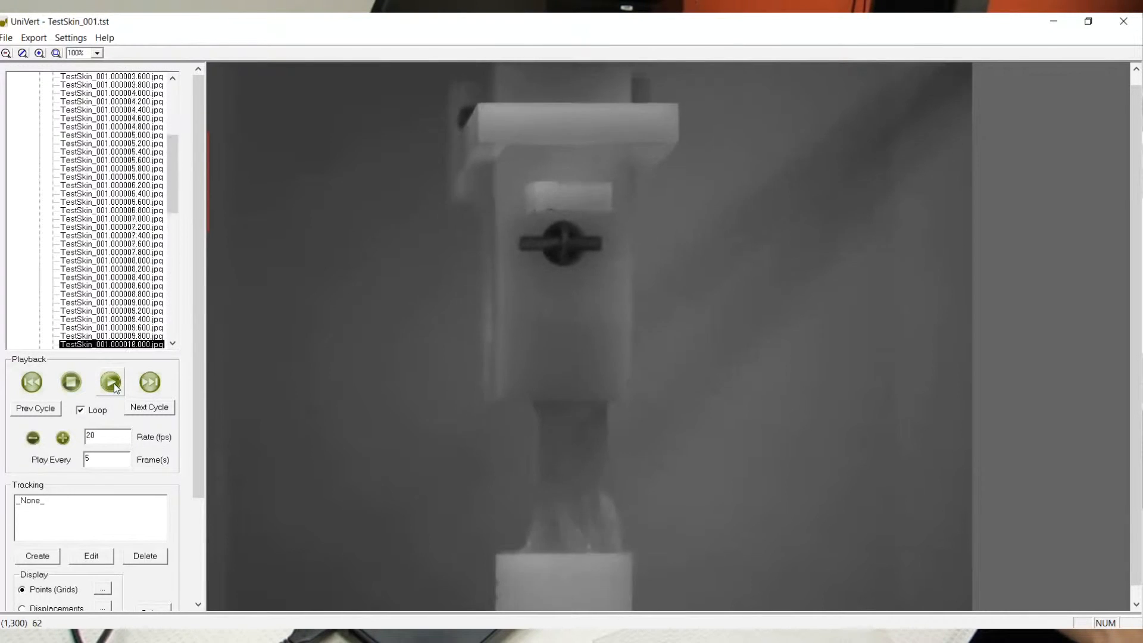
click(71, 381)
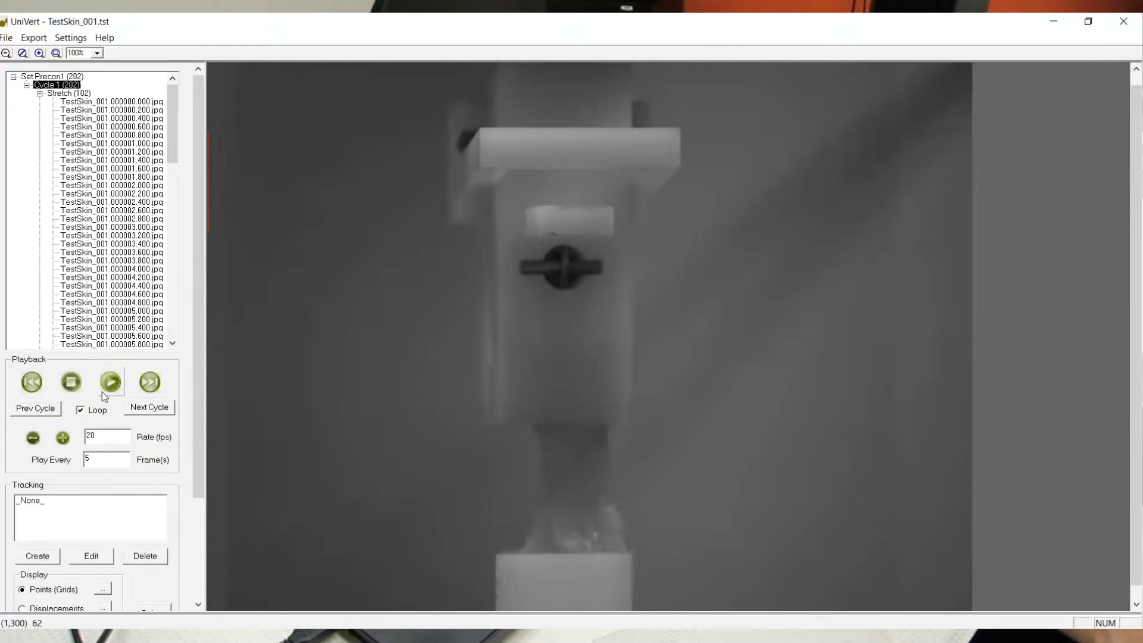
click(109, 381)
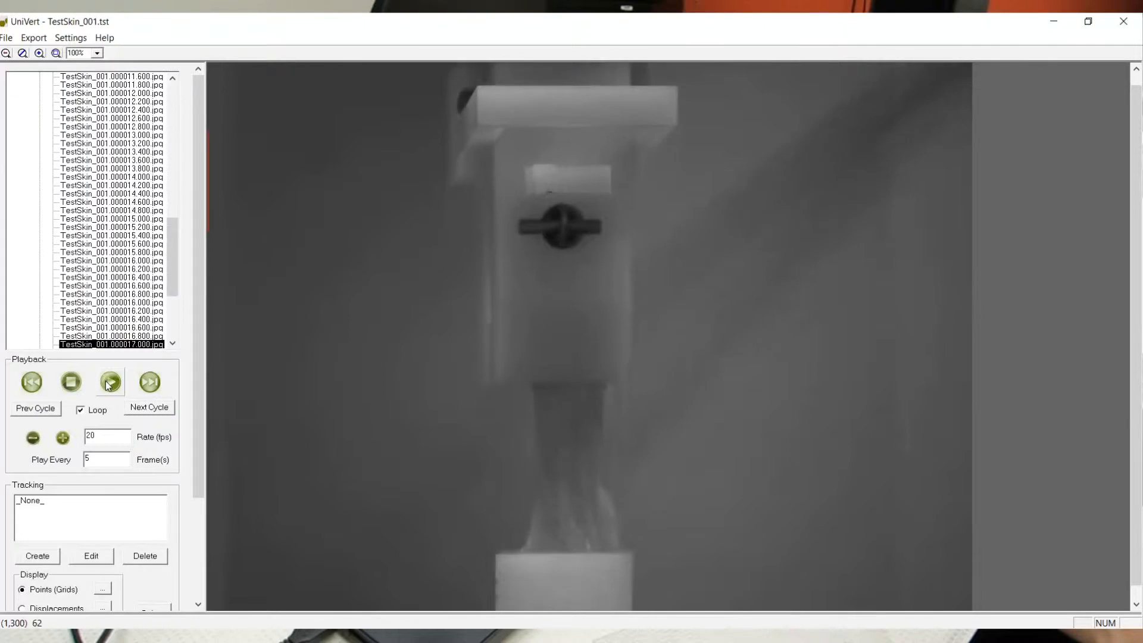
click(109, 381)
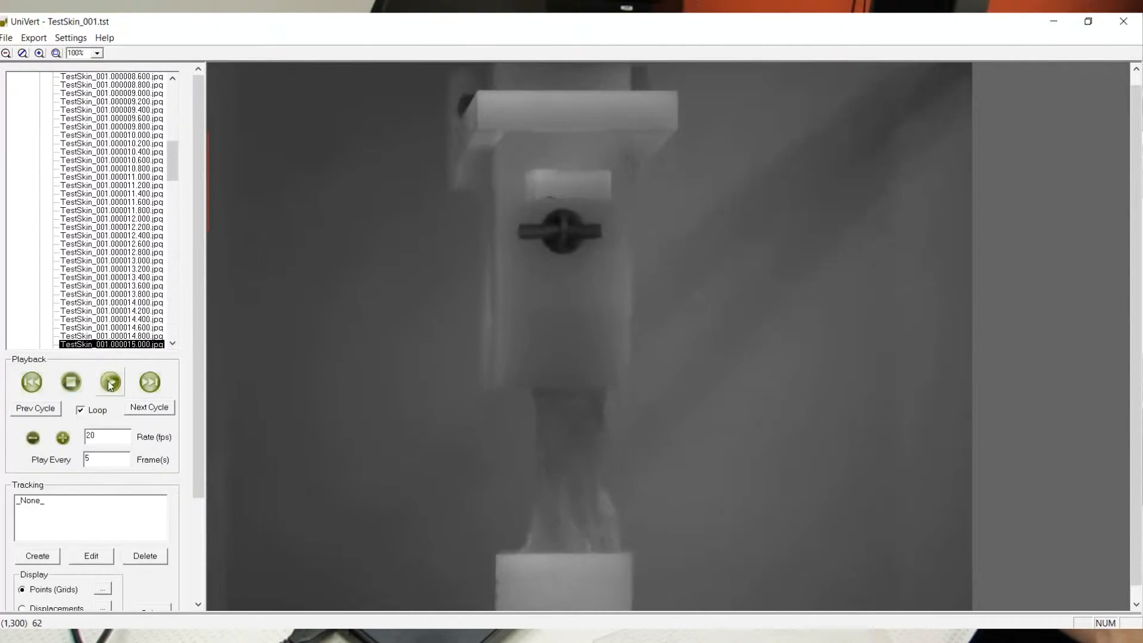
click(109, 381)
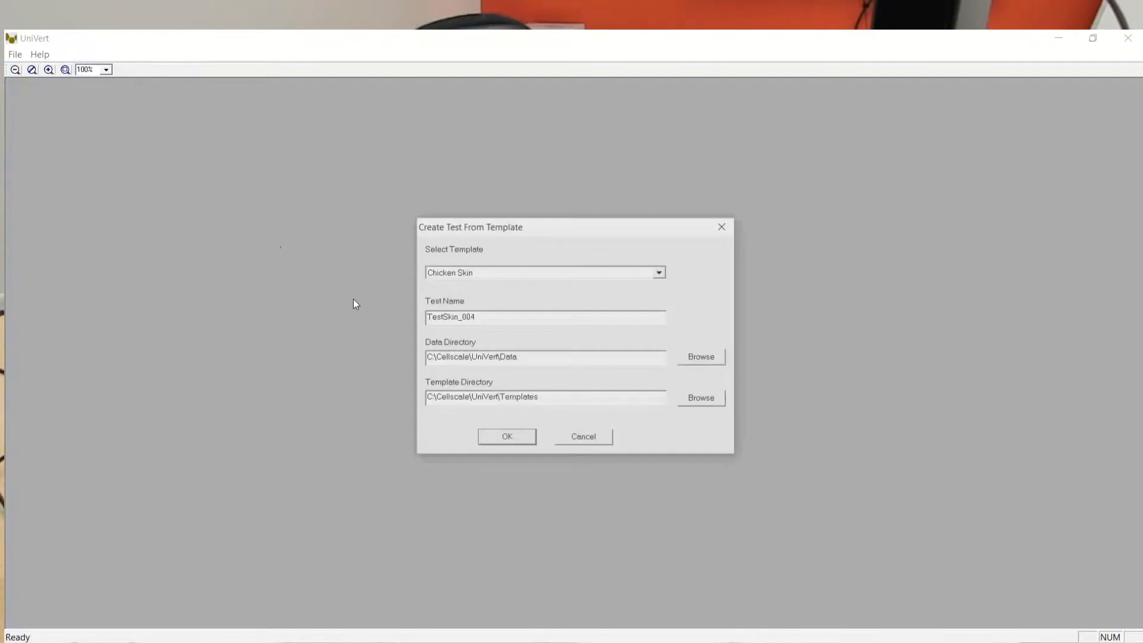
Create test TestBone_001 from the Chicken 3 Point Bend template.
click(658, 271)
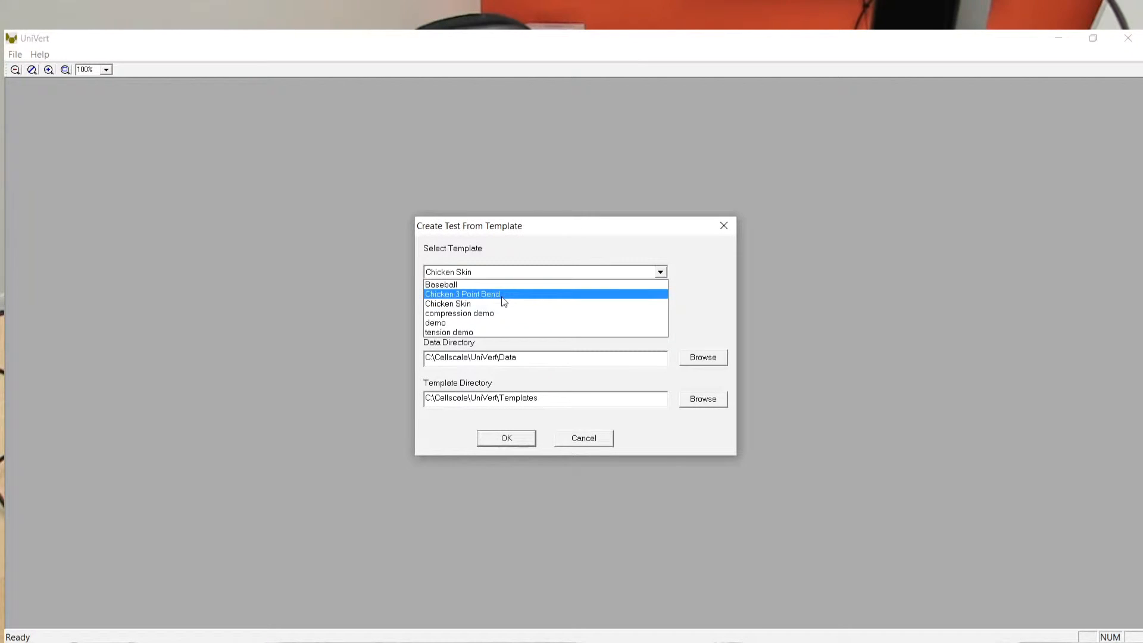
click(462, 294)
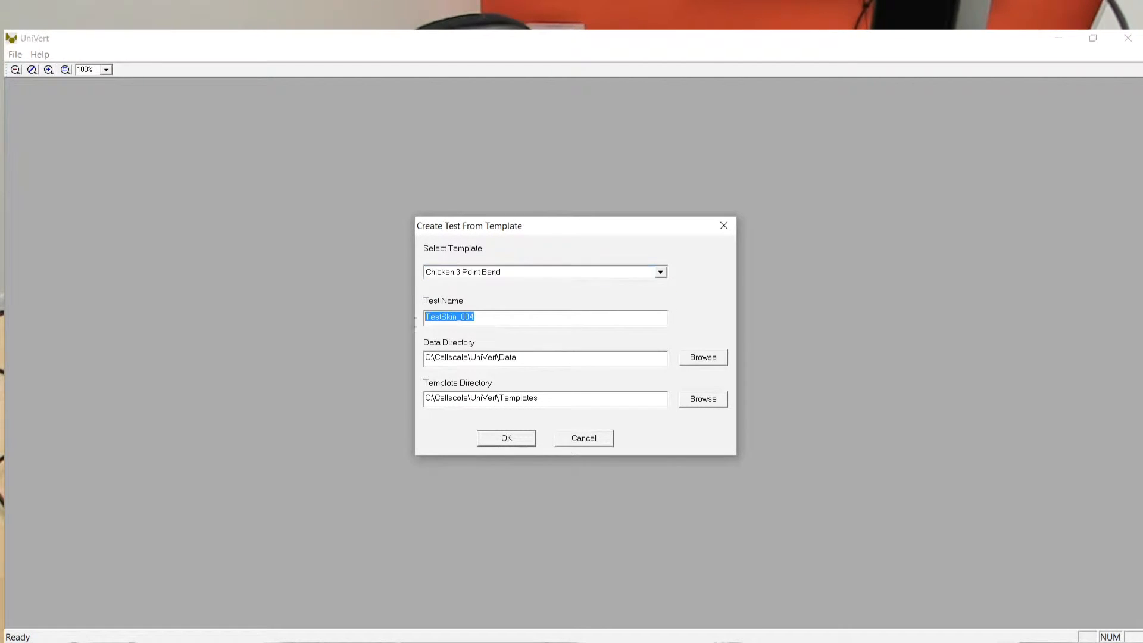
text(Test)
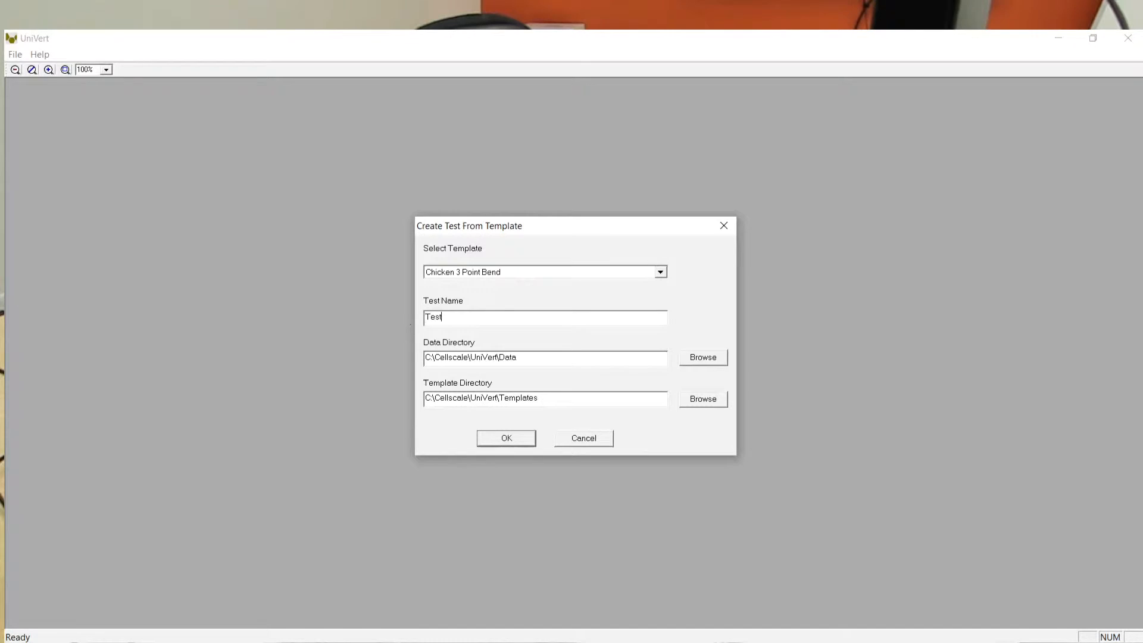
text(Bone_)
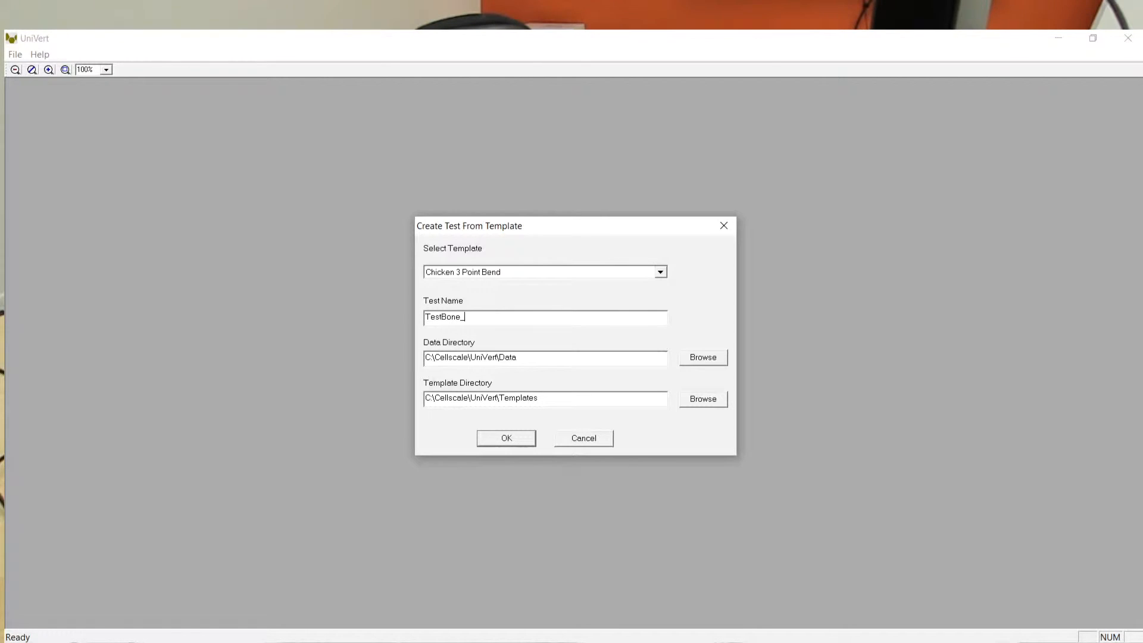
click(507, 438)
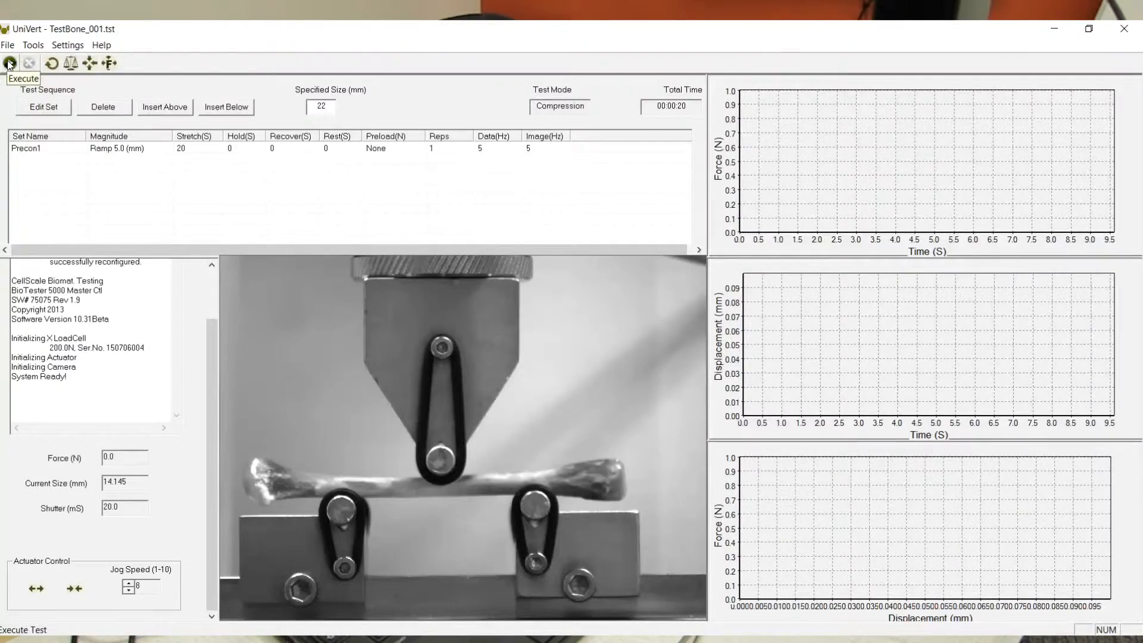
Execute the TestBone_001 bend test, then begin collecting a new TestBone_002 test.
click(9, 63)
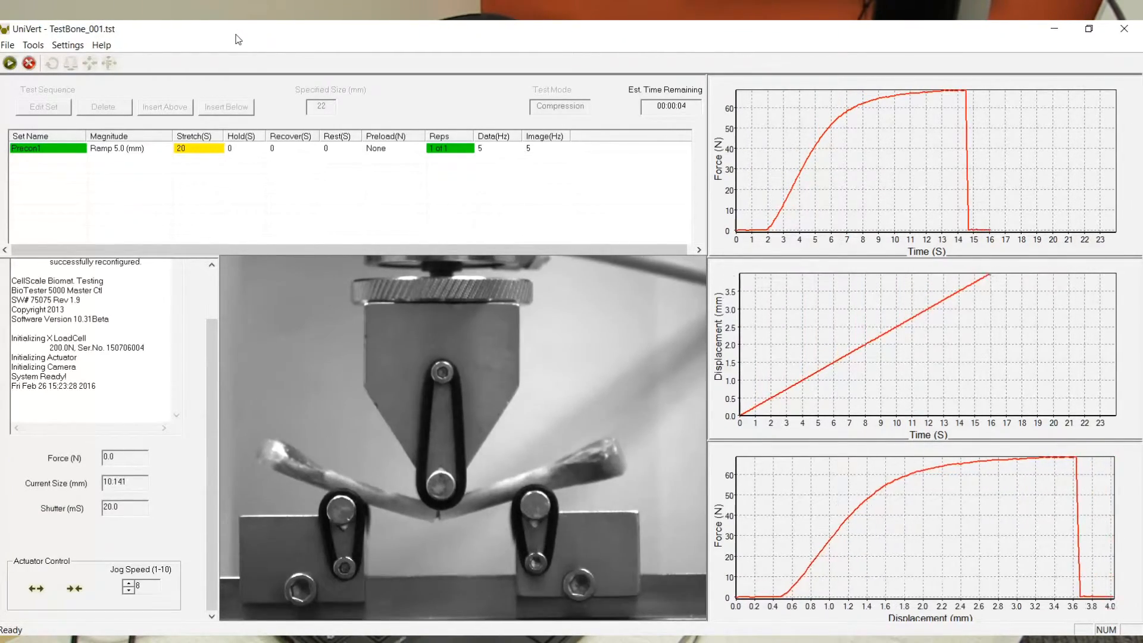
click(28, 63)
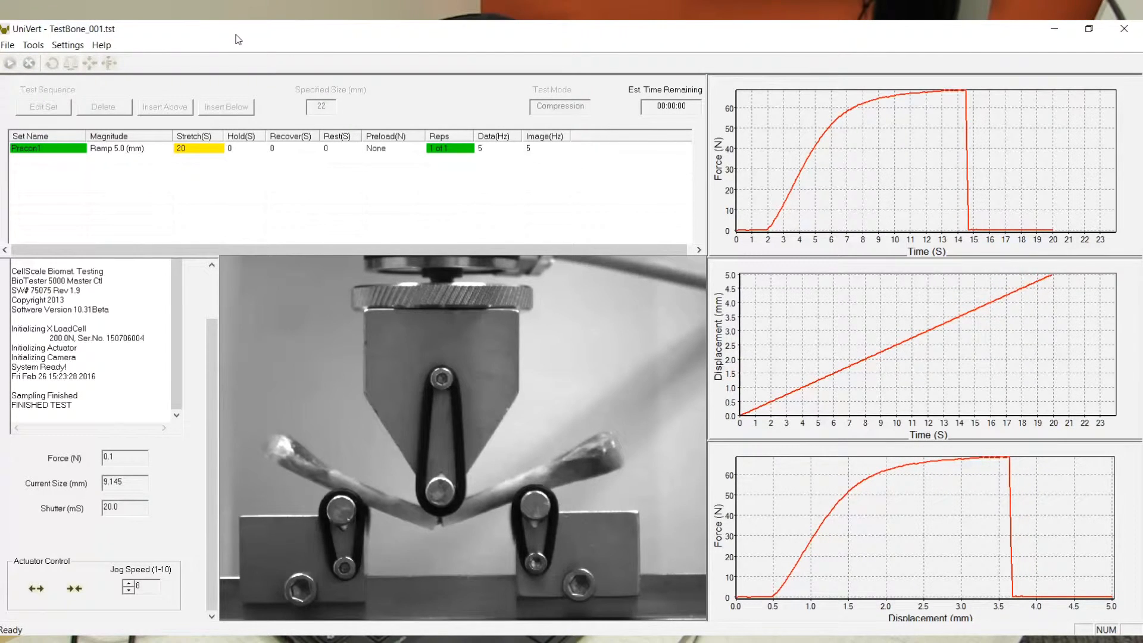
click(8, 44)
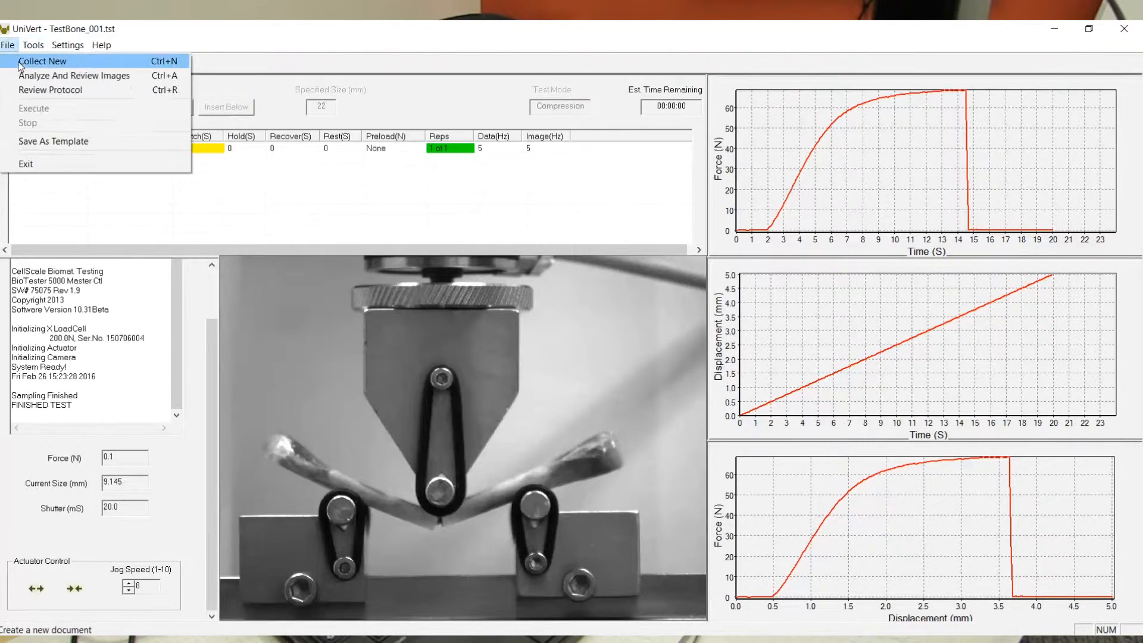
click(43, 60)
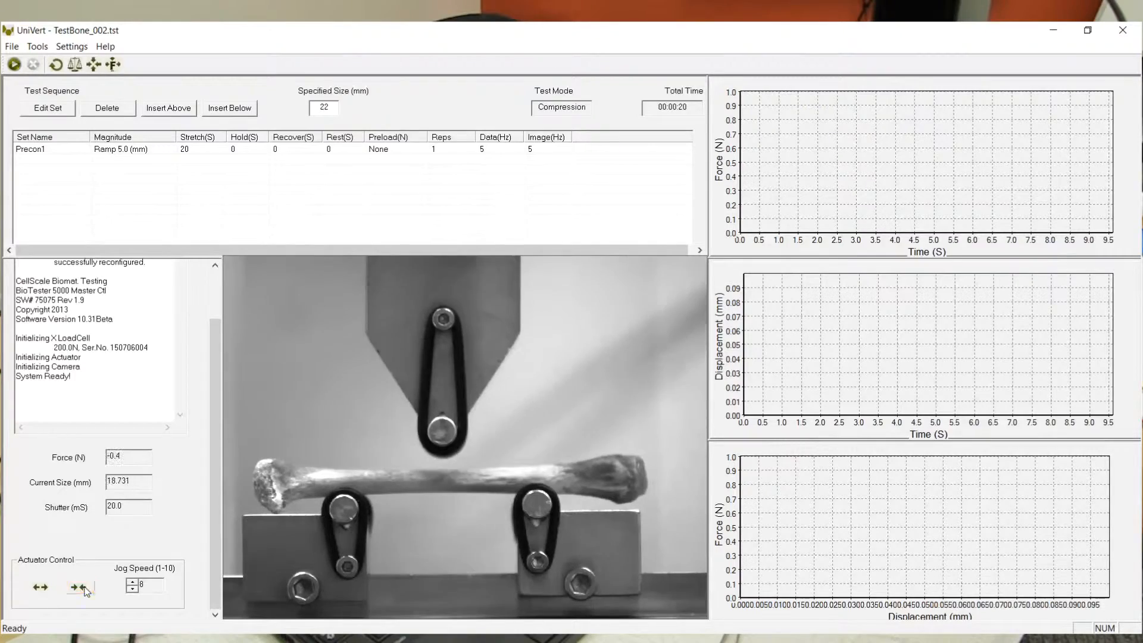
Jog the loading nose down onto the second bone, run TestBone_002, and start another new collection.
click(14, 64)
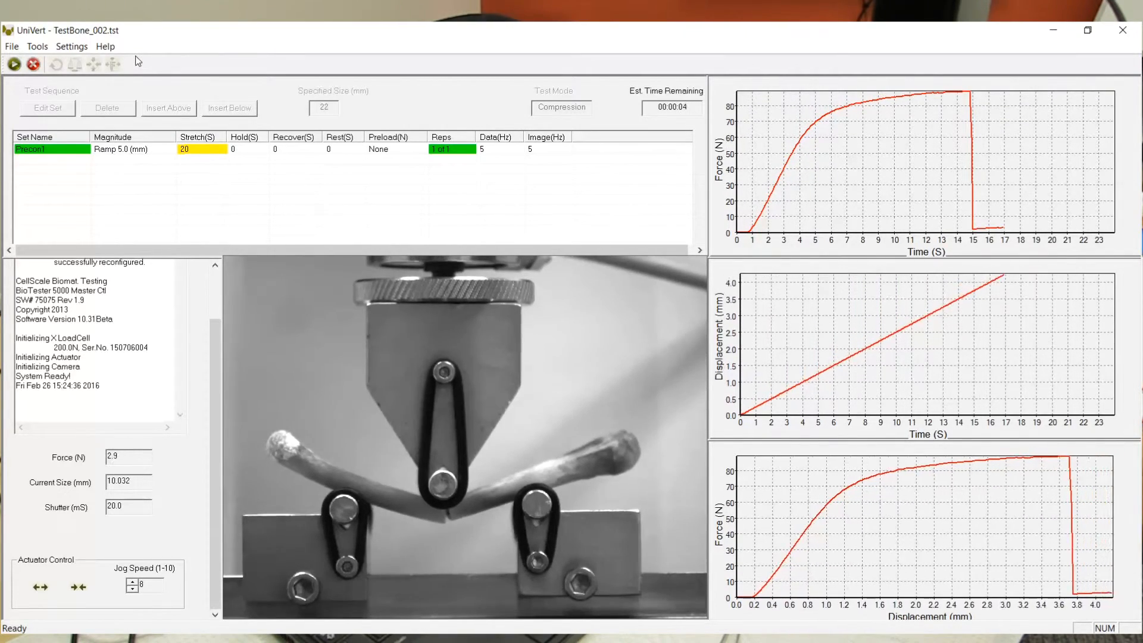
click(33, 64)
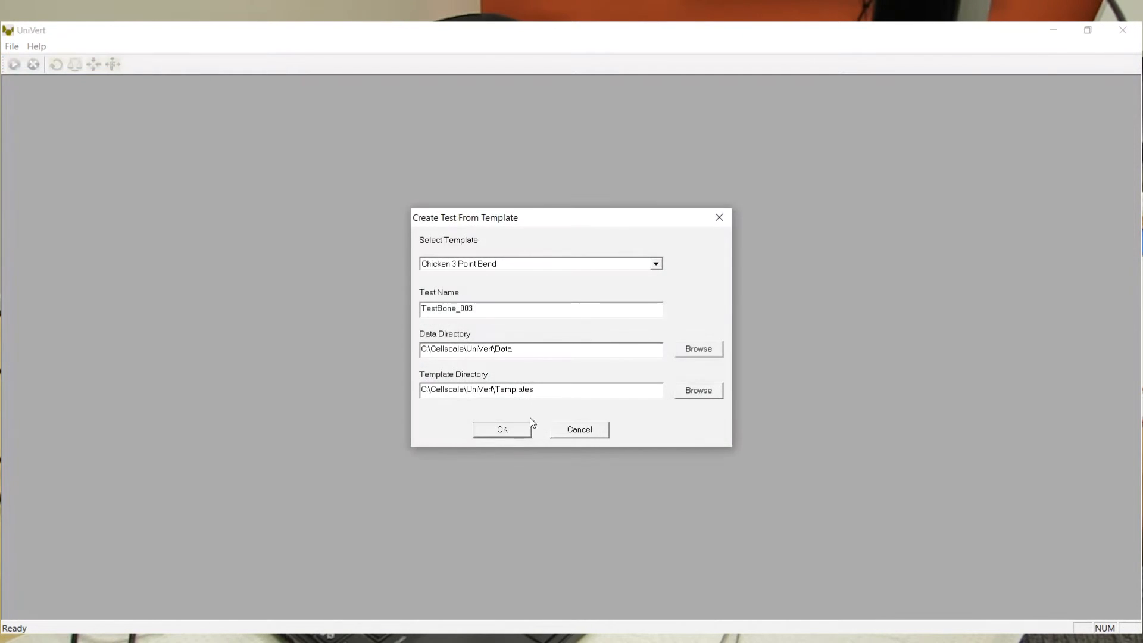
Confirm TestBone_003, jog the nose down to the third bone, and execute its bend test.
click(501, 430)
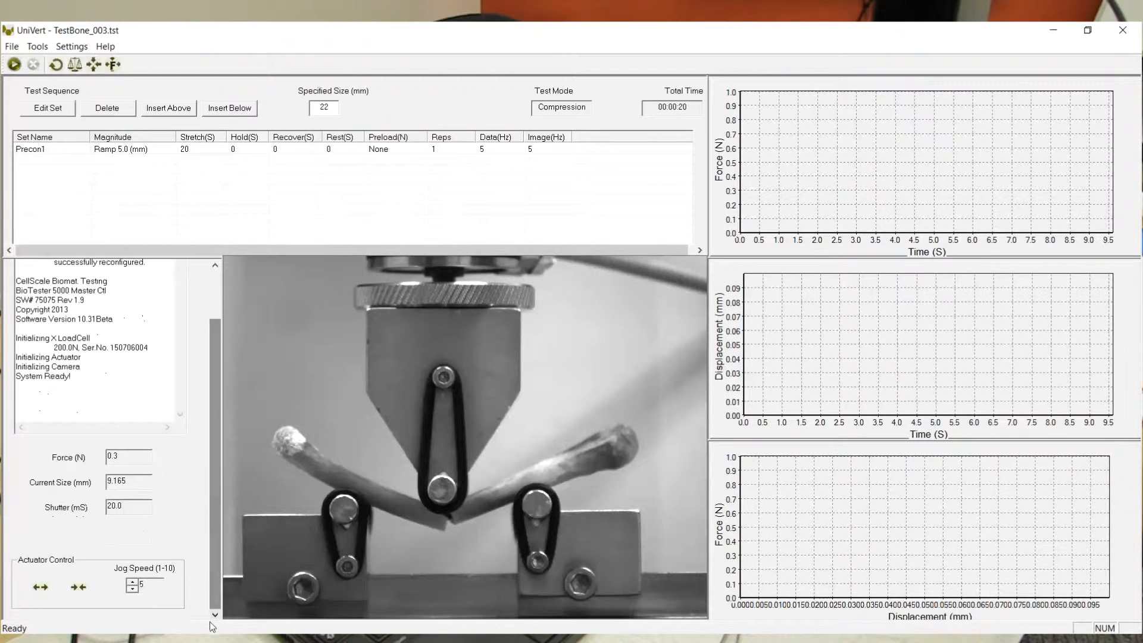
click(41, 587)
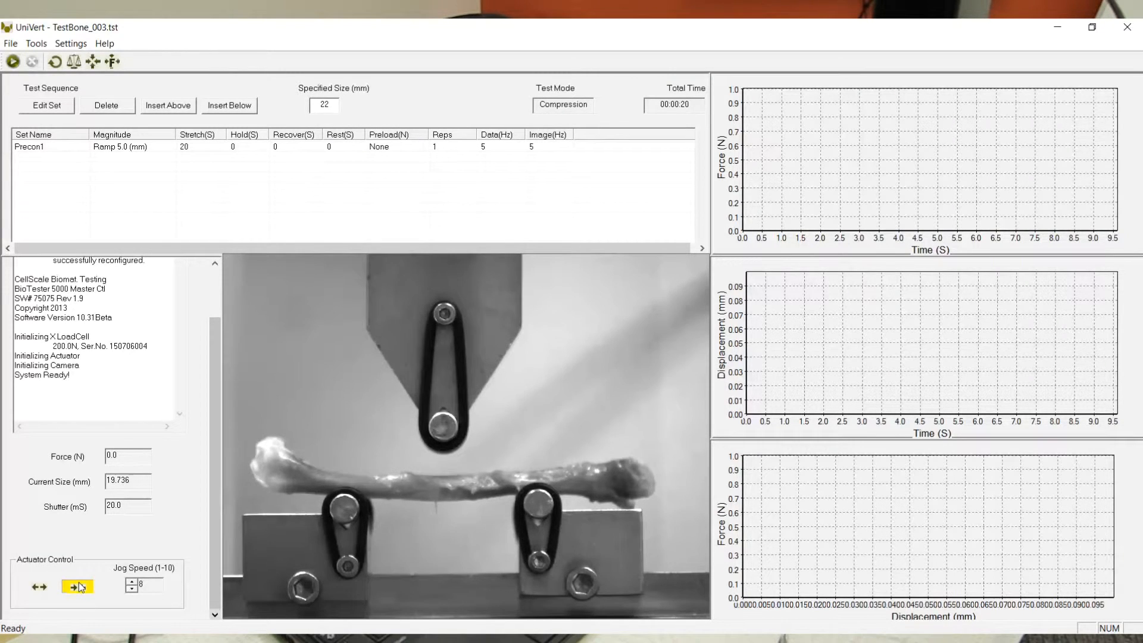
click(76, 586)
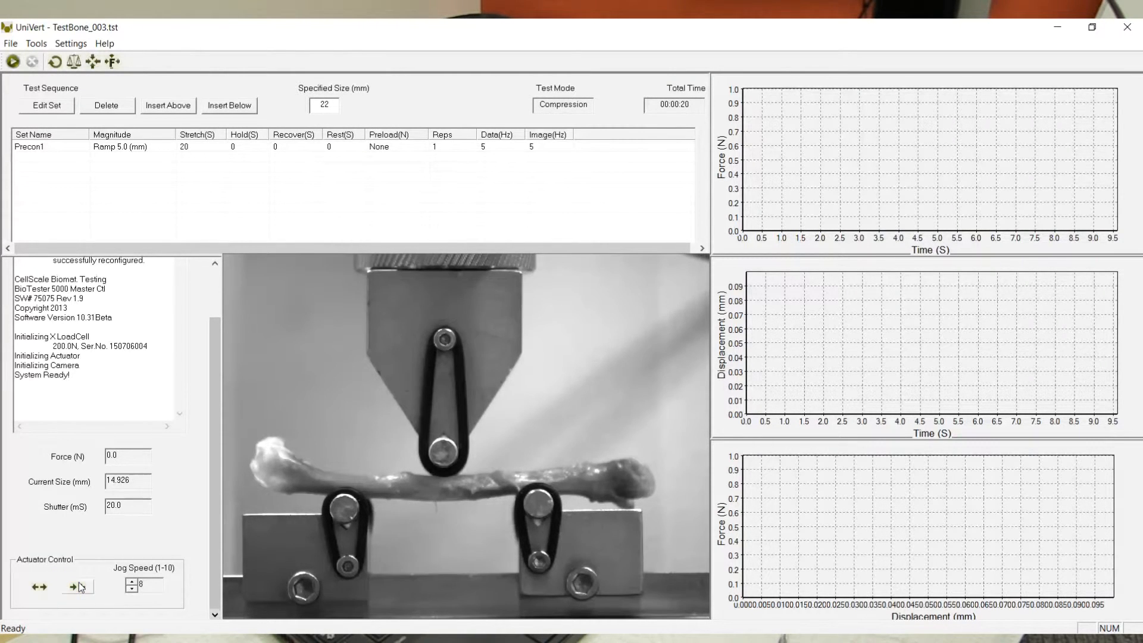
click(76, 587)
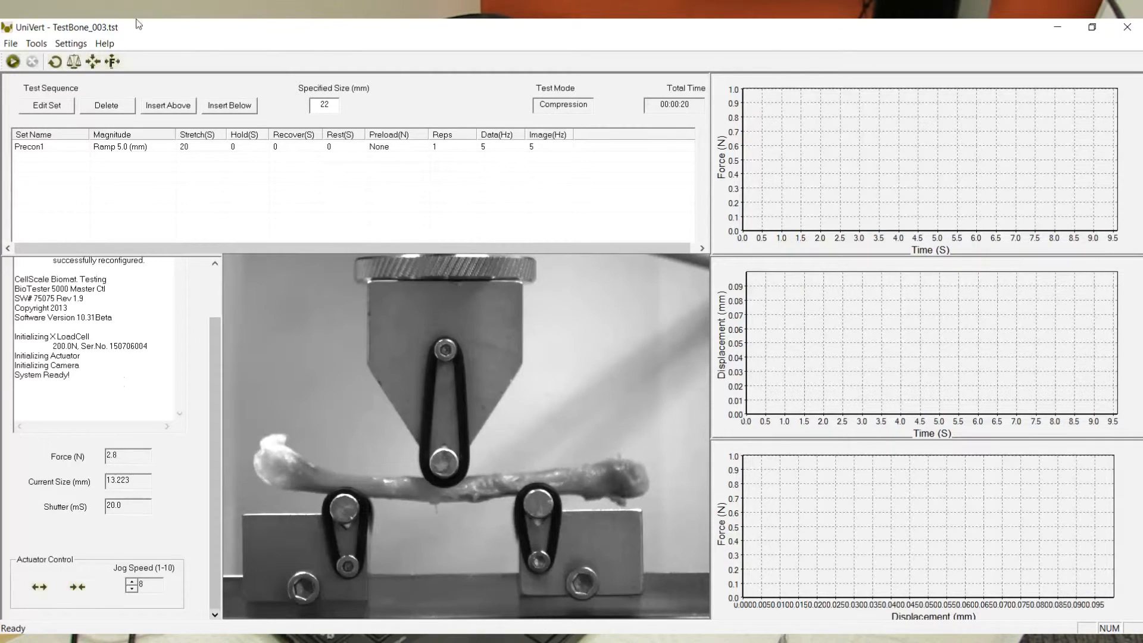
click(13, 60)
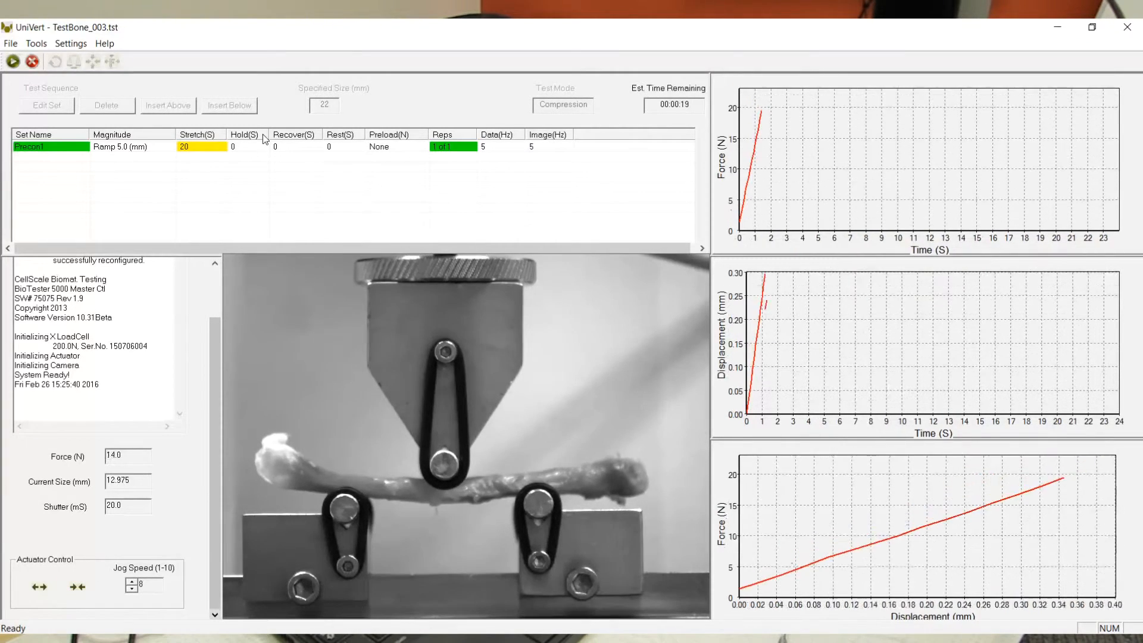